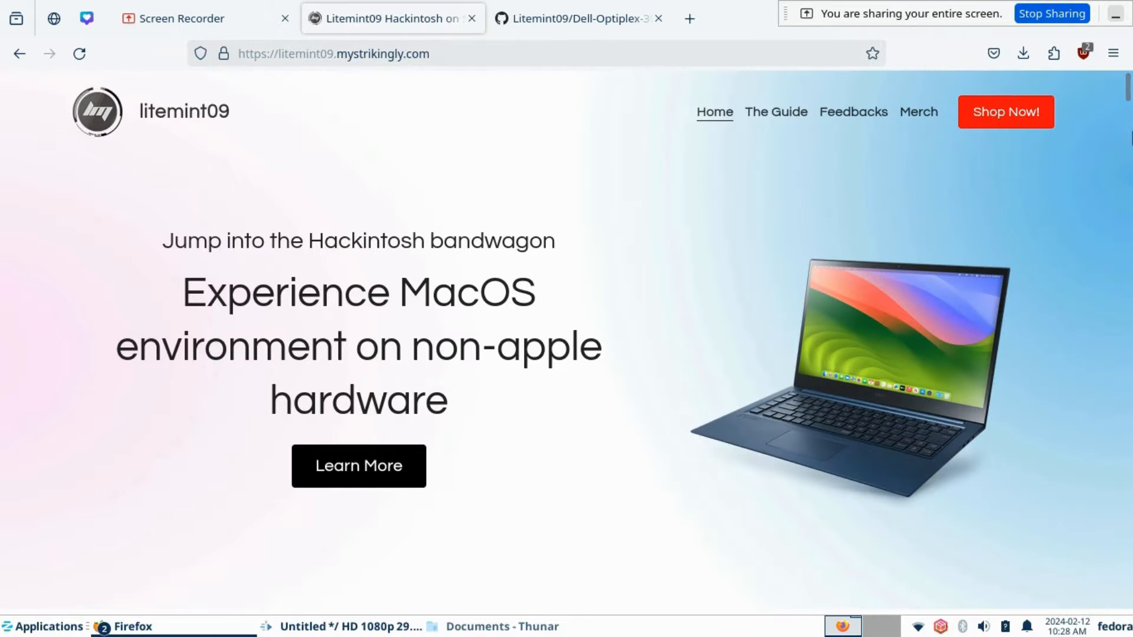
- Scroll the litemint09 homepage and follow Dell Optiplex 3080 Micro's DOWNLOAD link to GitHub
scroll(down, 3)
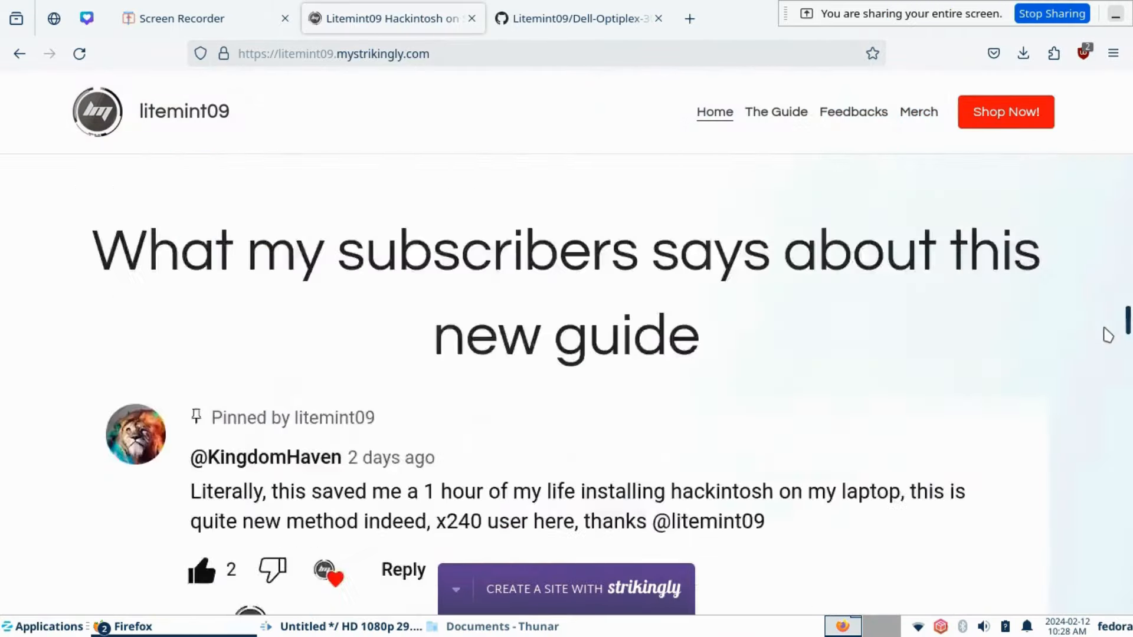
scroll(down, 3)
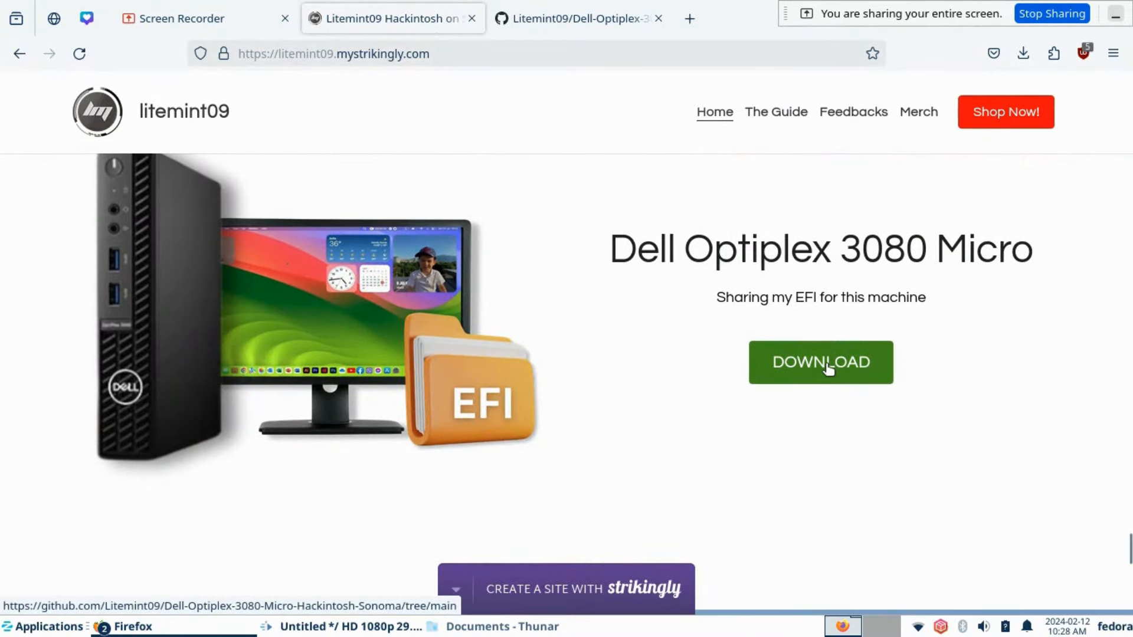
click(819, 362)
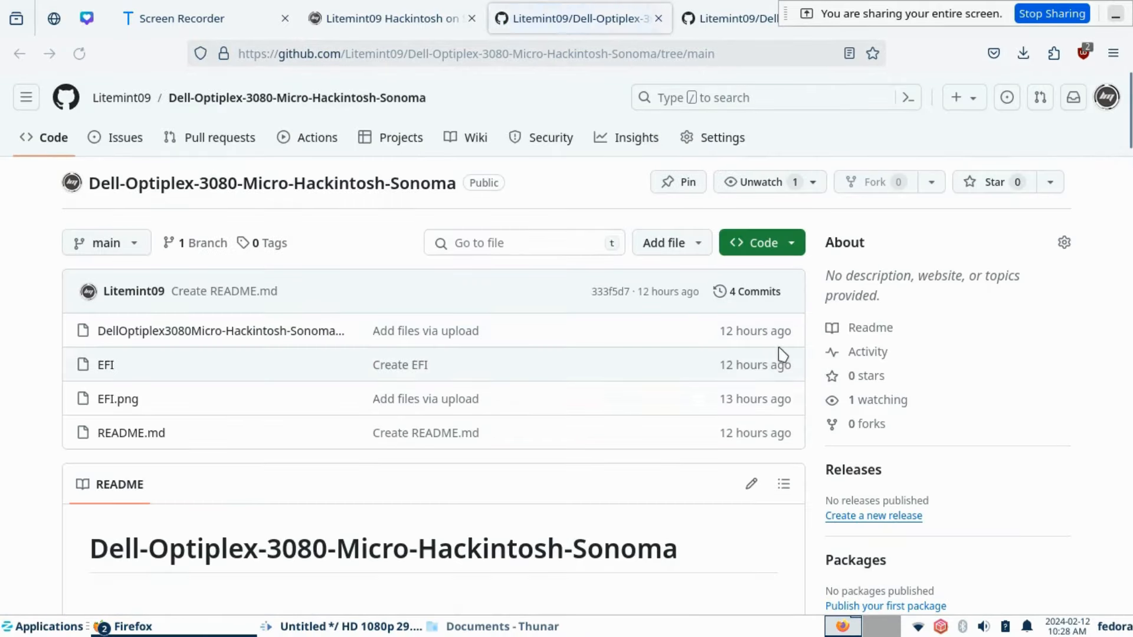
mouse_move(220, 331)
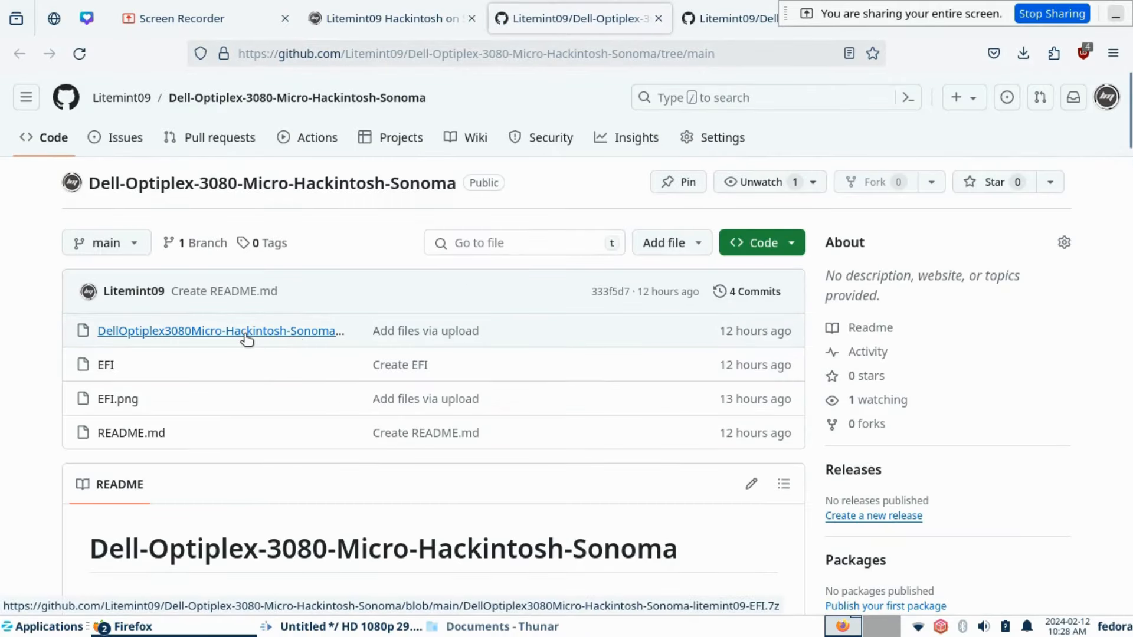
- Download the raw DellOptiplex3080Micro-Hackintosh-Sonoma-litemint09-EFI.7z file (20.1 MB) from its file page
click(220, 331)
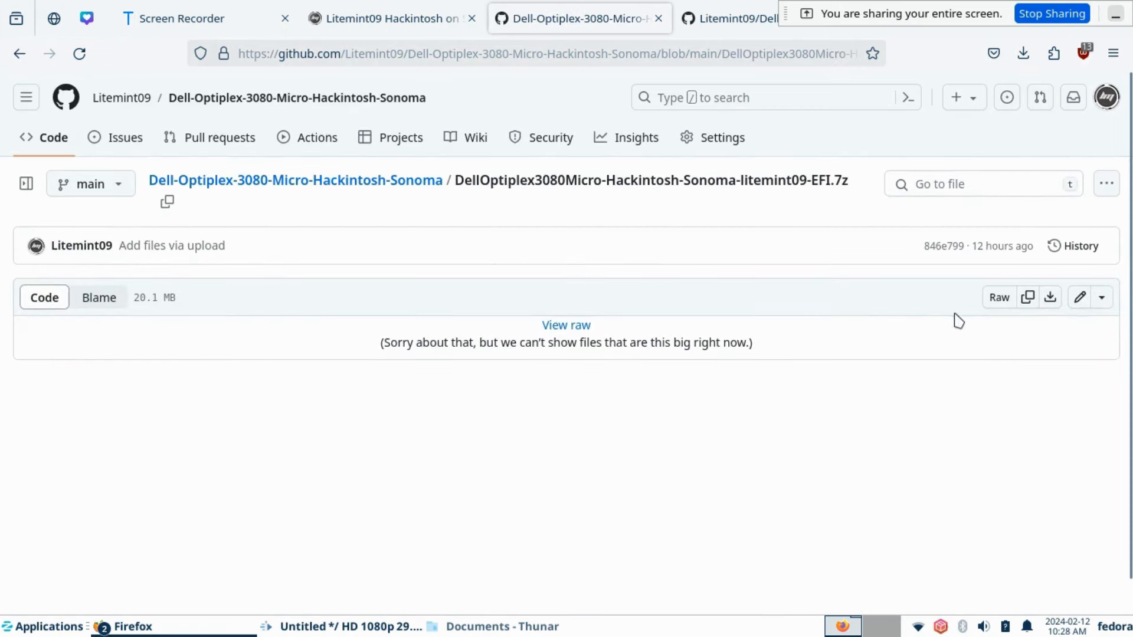
mouse_move(1050, 297)
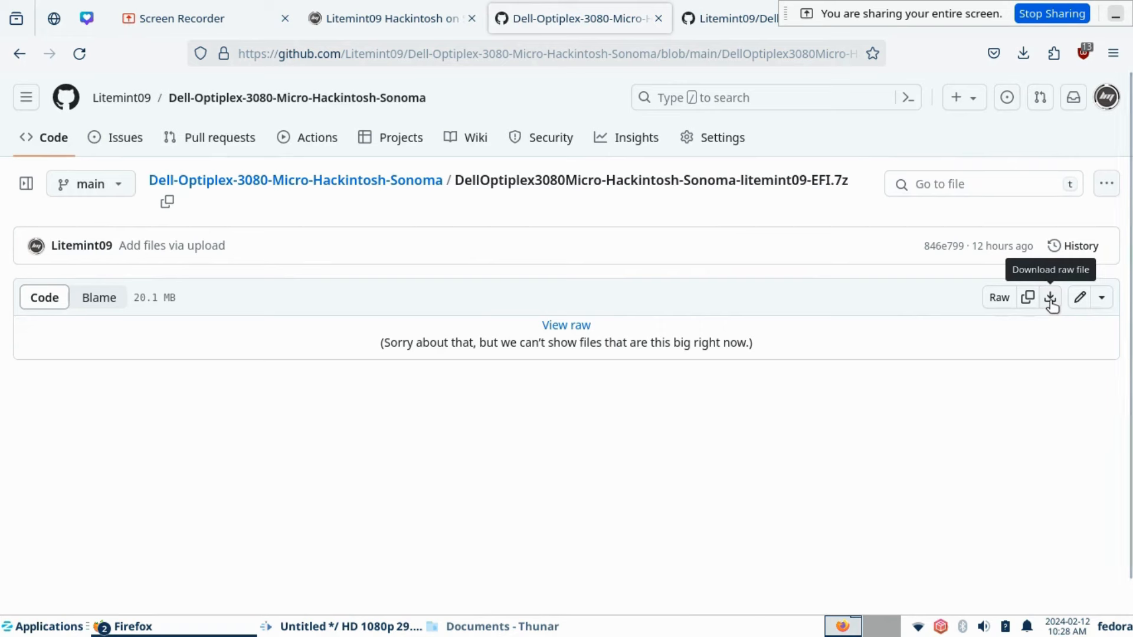
click(1050, 297)
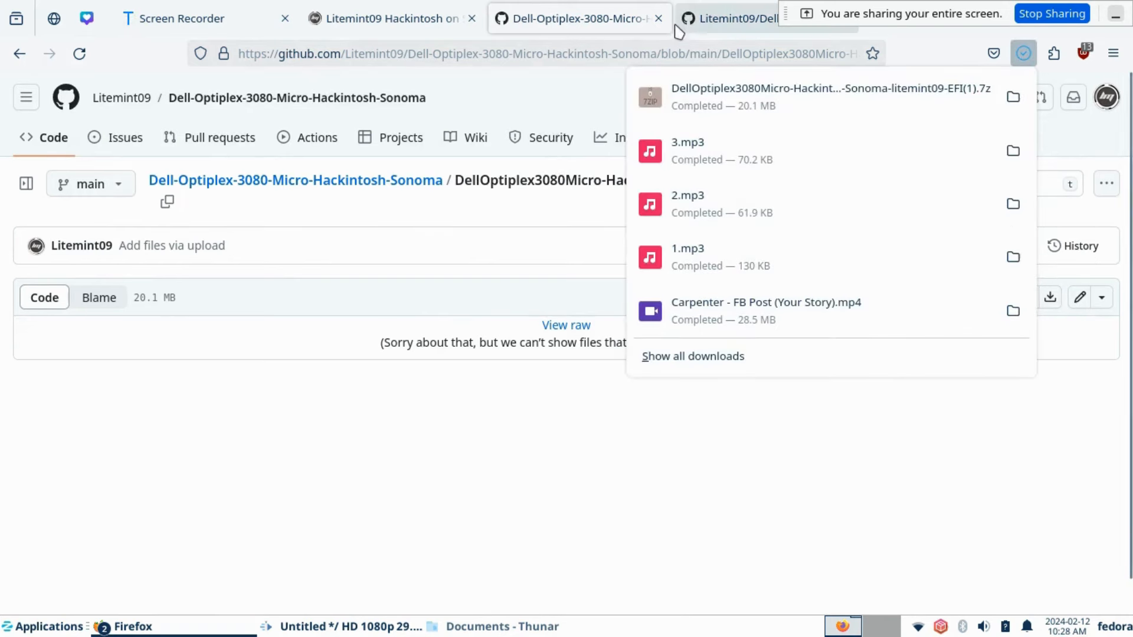
- Search Google for '7zip' and open the 7-Zip Download sitelink
text(7zip)
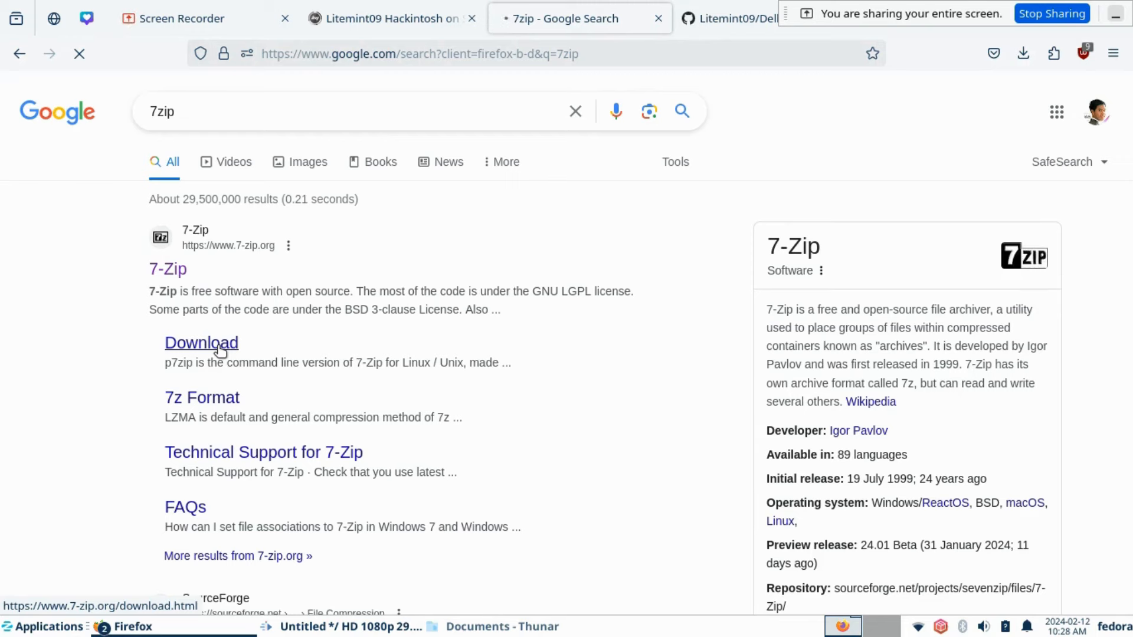
click(200, 342)
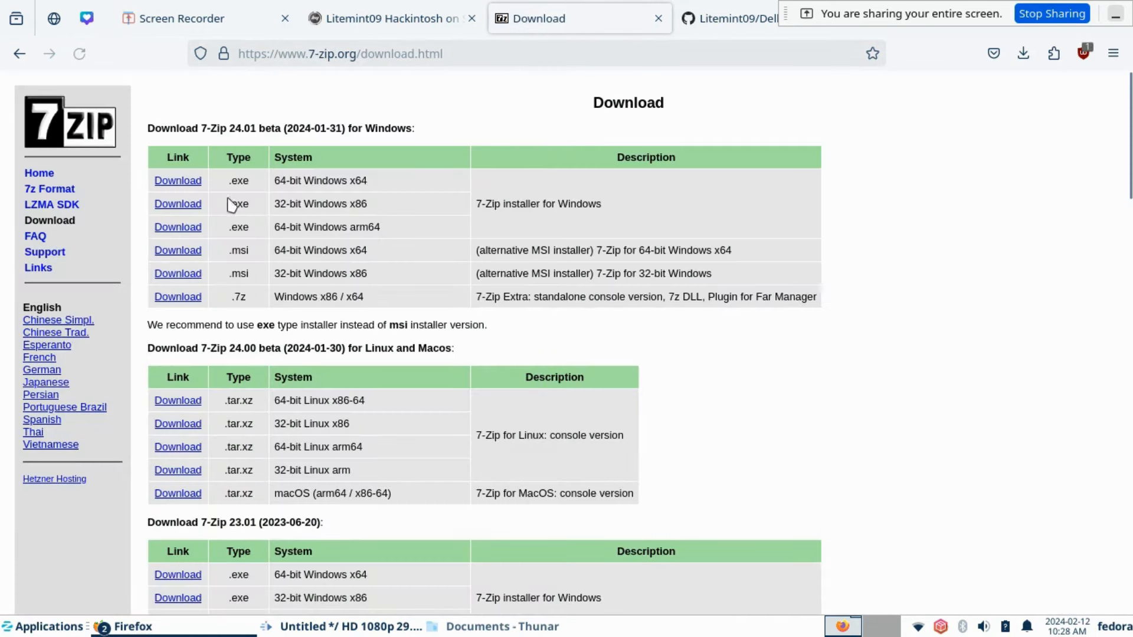